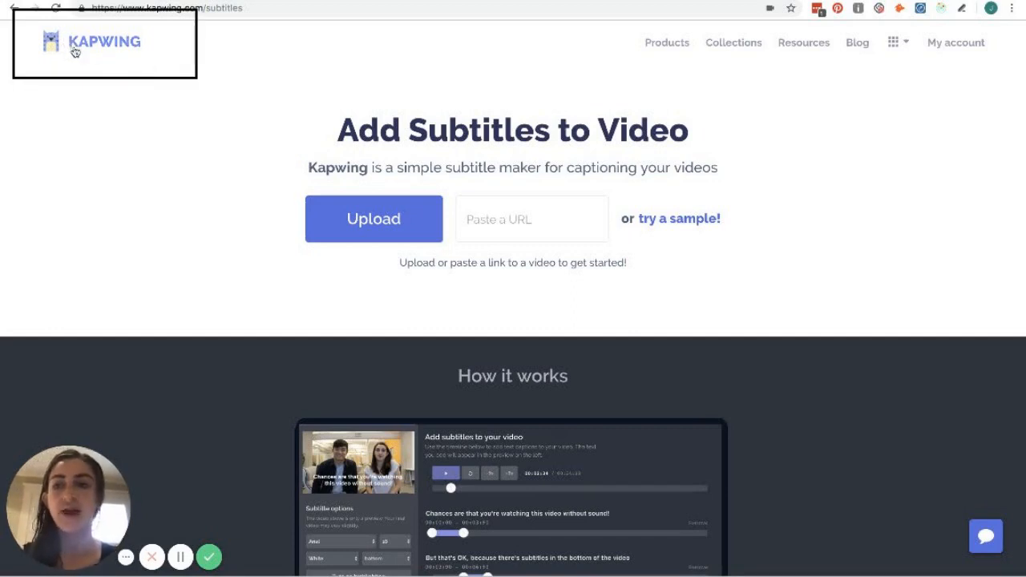
mouse_move(138, 49)
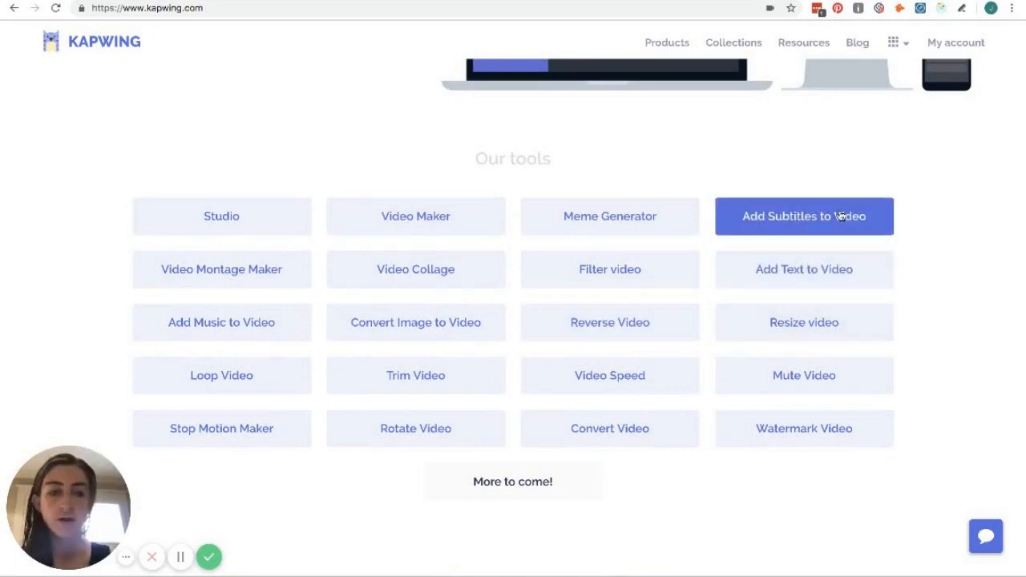
Step: Paste the music video's URL into the subtitle maker and load it into the editor
left_click(803, 215)
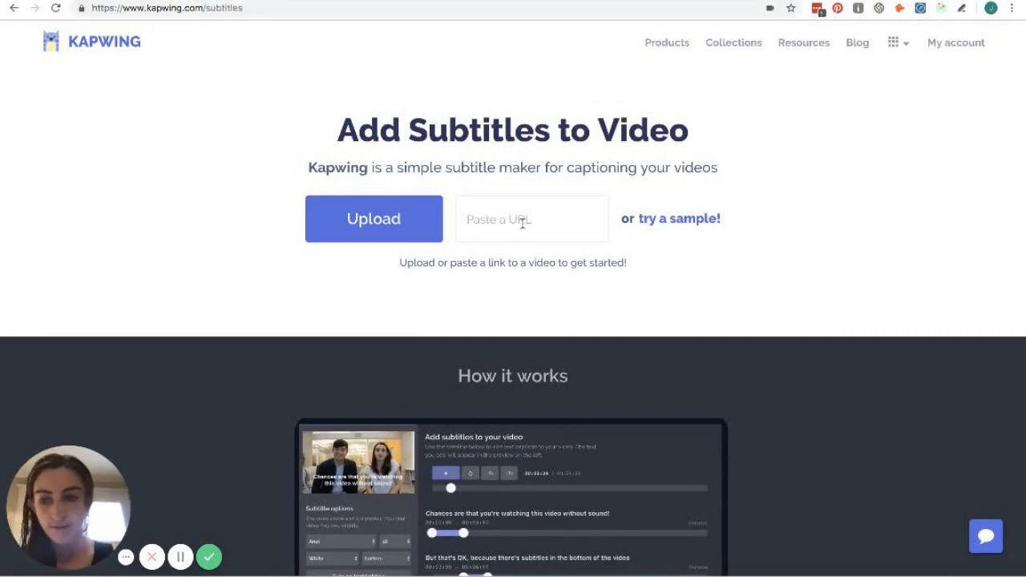
left_click(532, 218)
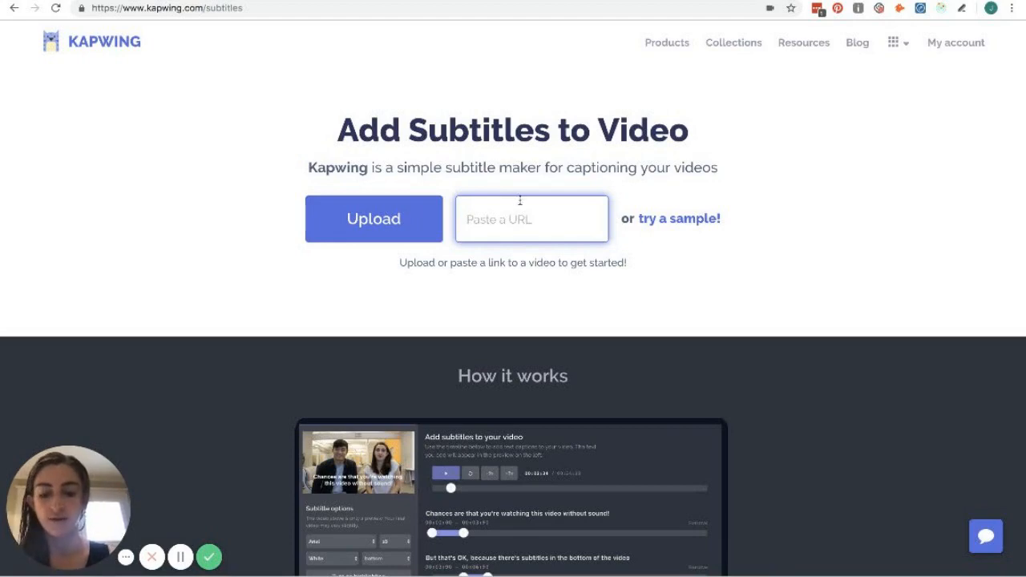
key("Enter")
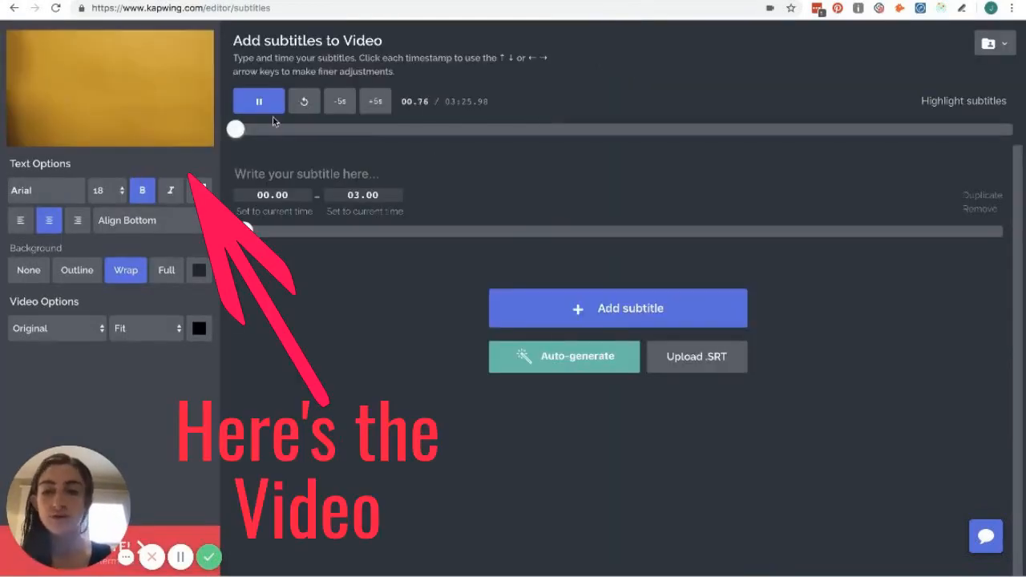
Step: Pause playback where the singing begins, around 20.8s, setting the first subtitle to 20.85–20.95
left_click(259, 101)
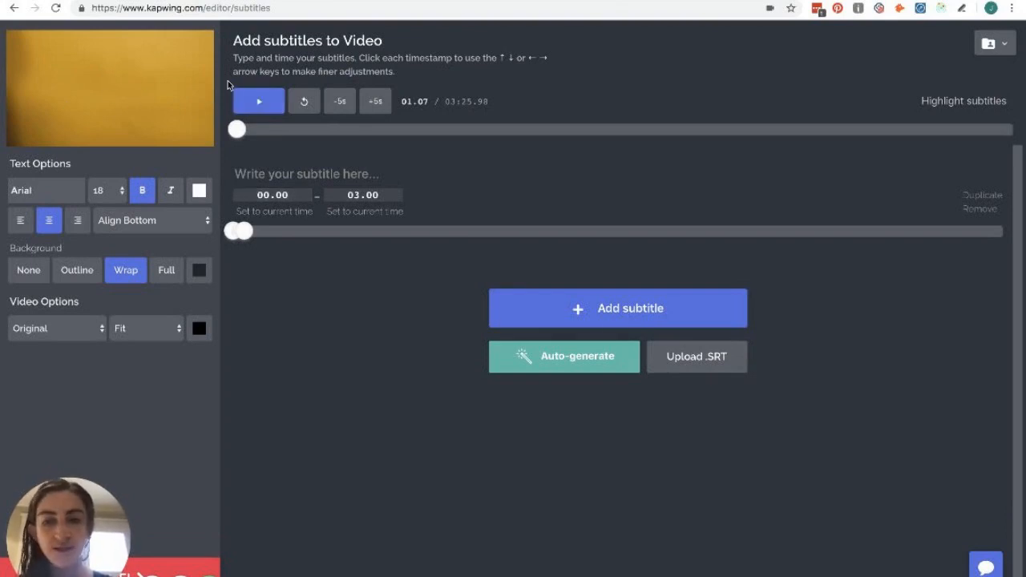
left_click(258, 101)
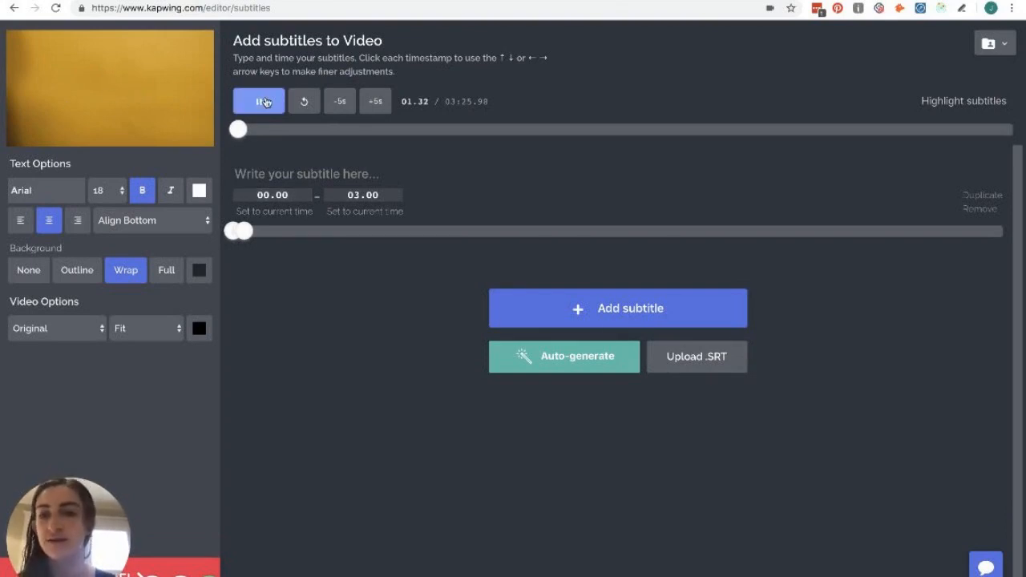
left_click(258, 100)
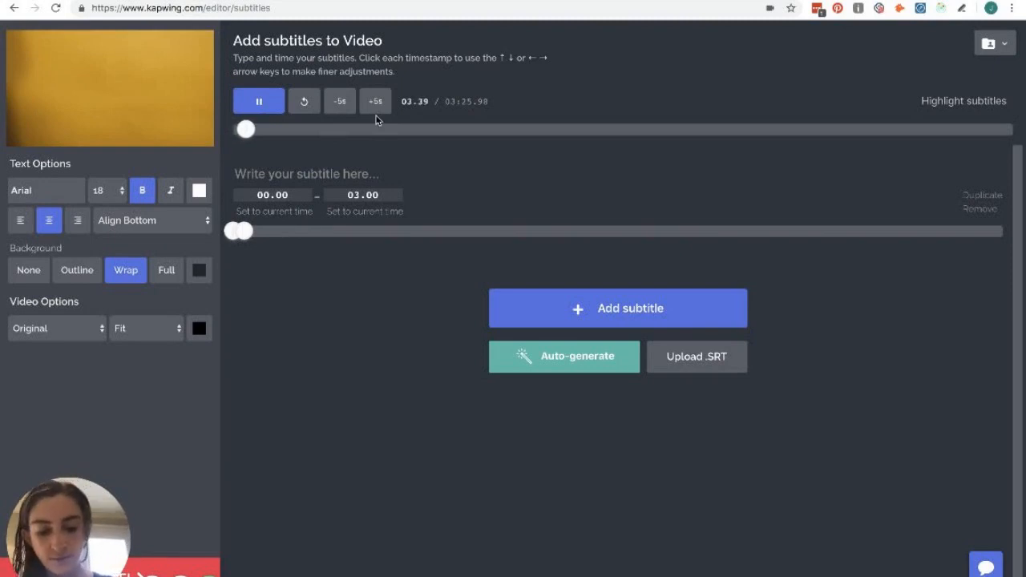
left_click(258, 99)
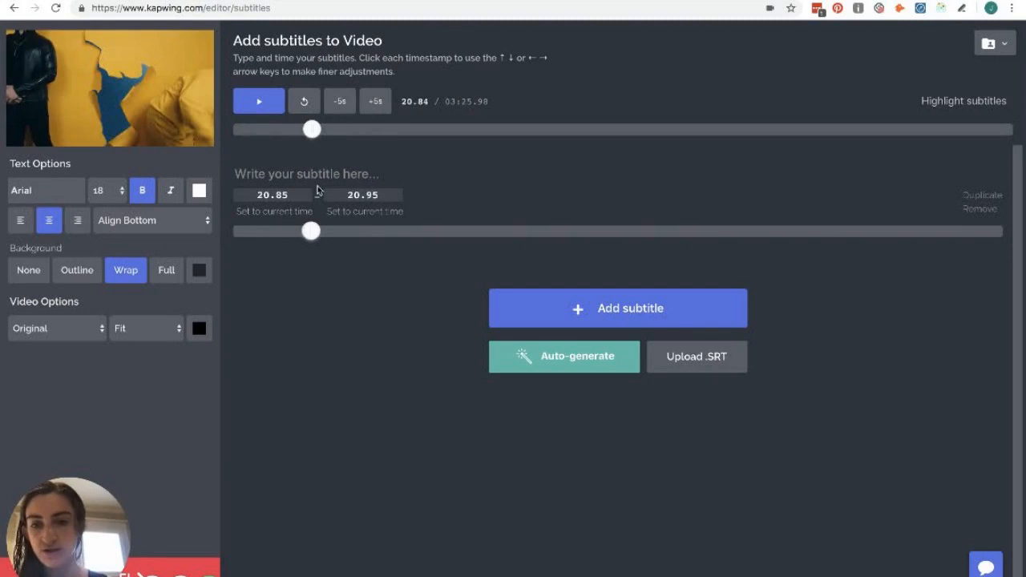
Step: Enter 'da na na na da na nah nah nah na' timed 17.04–21.15 and begin a second subtitle line
type("da na")
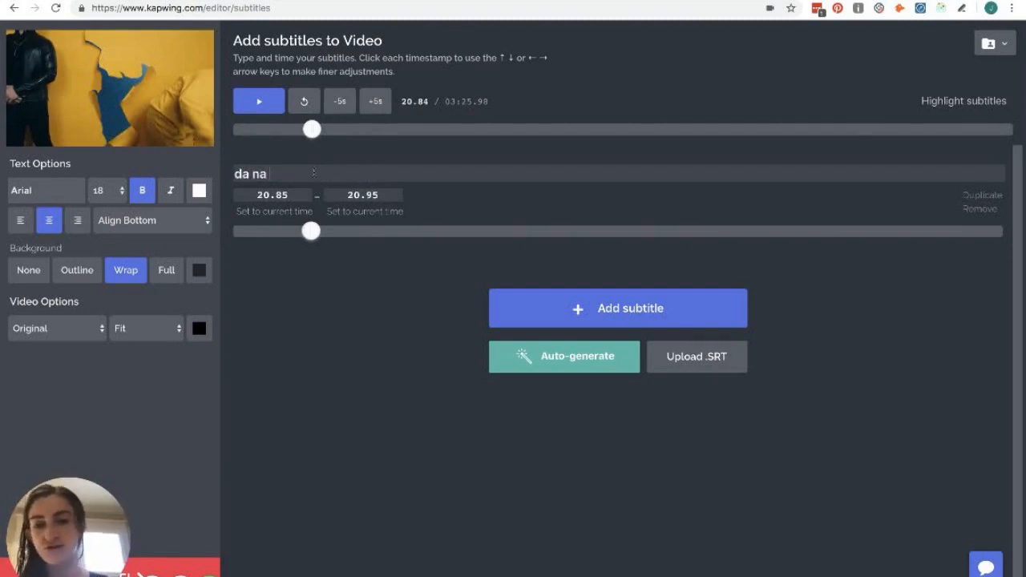
left_click(259, 101)
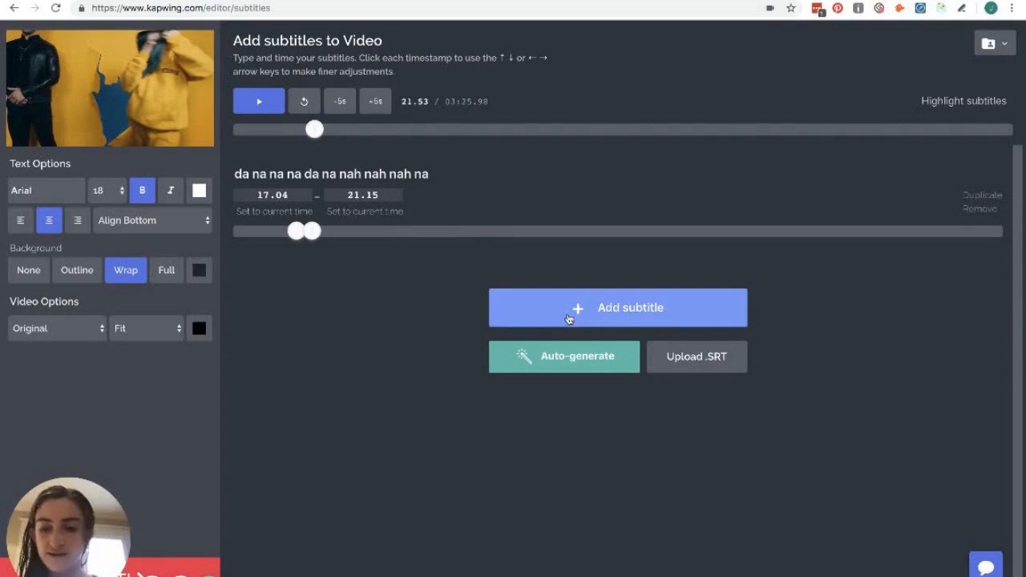
left_click(617, 308)
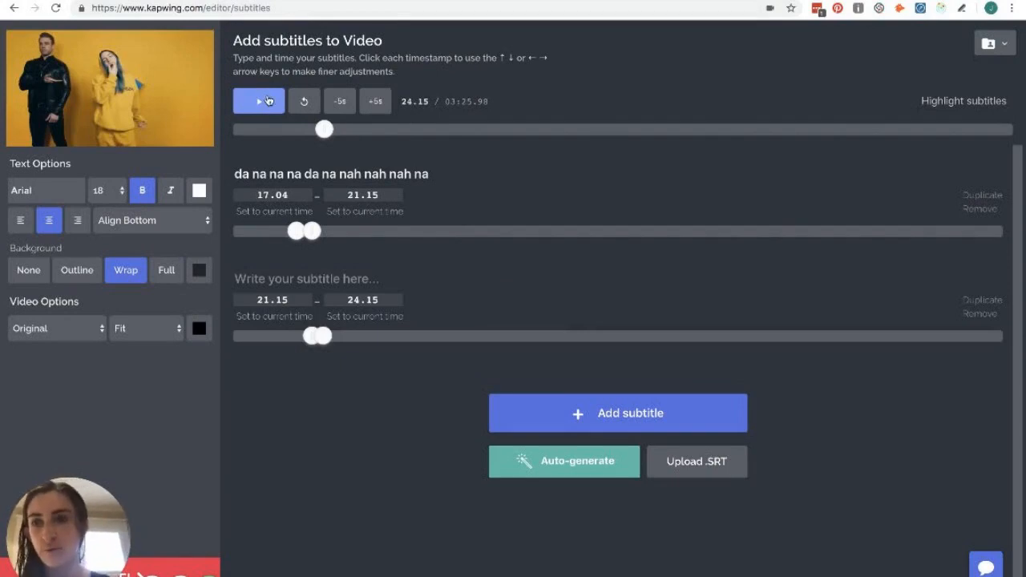
left_click(258, 100)
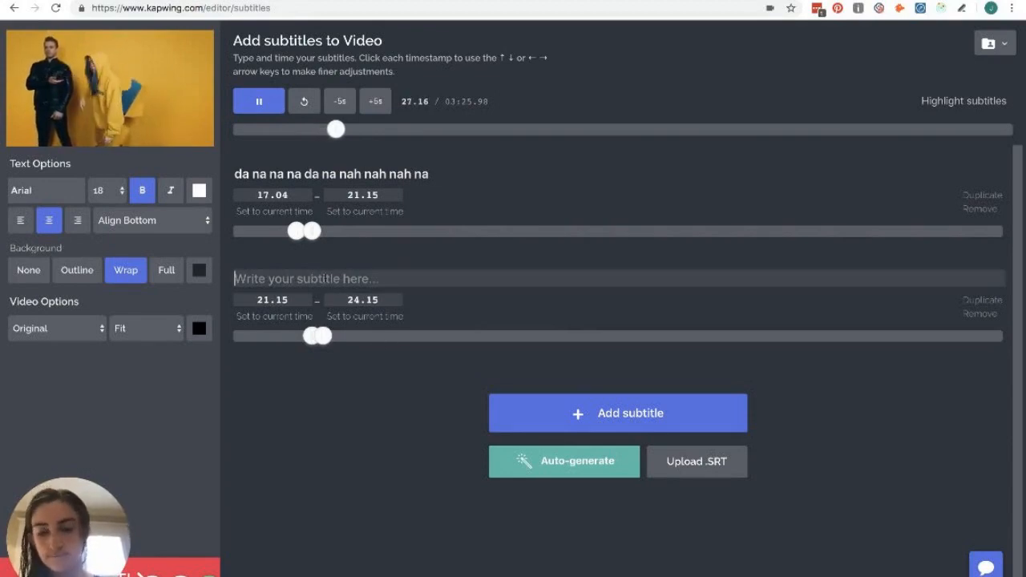
left_click(564, 462)
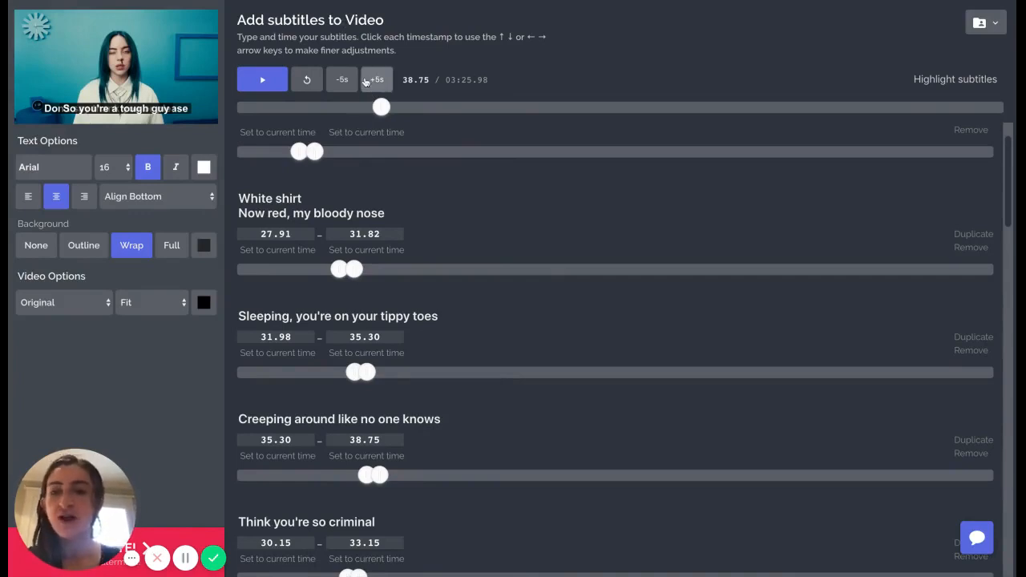
Step: Add the remaining lyric lines from 'White shirt Now red, my bloody nose' through about 1:14
left_click(263, 80)
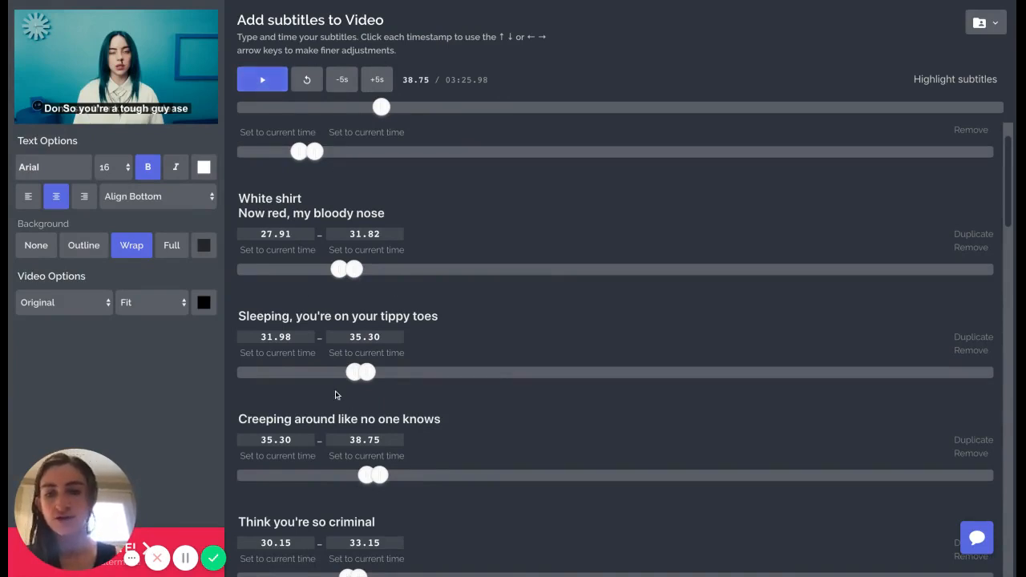
scroll("down", 3)
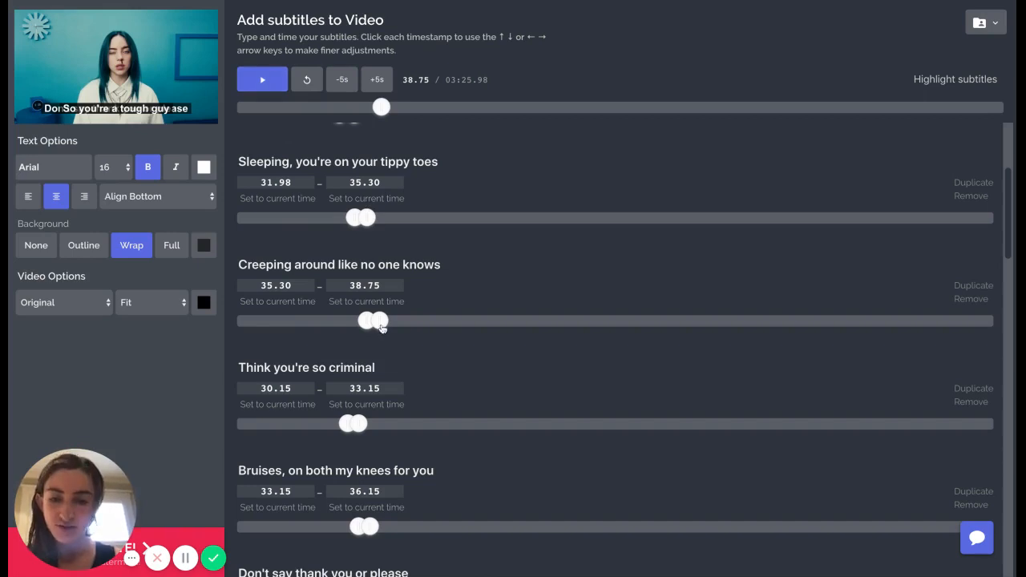
left_click(261, 78)
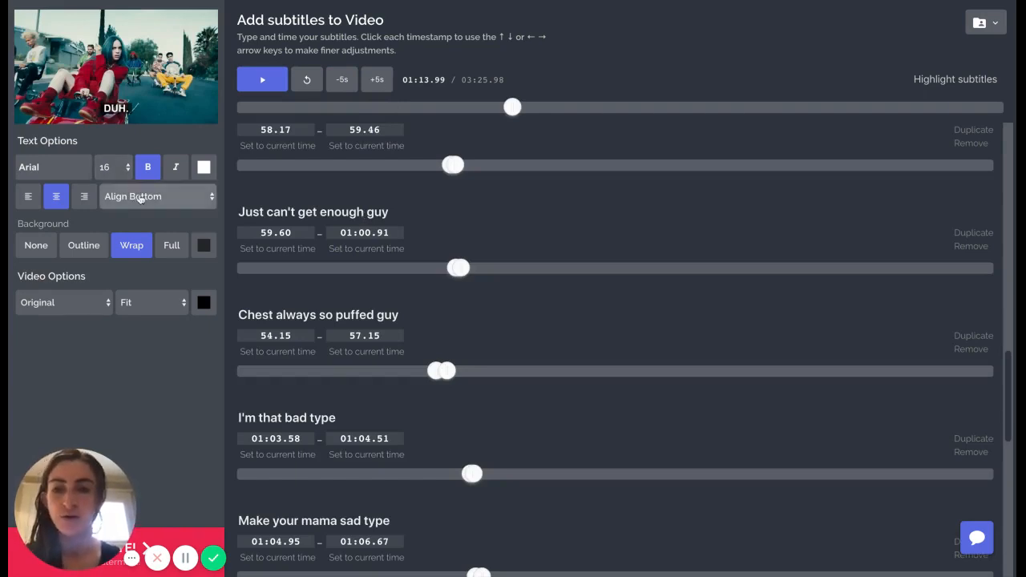
mouse_move(153, 223)
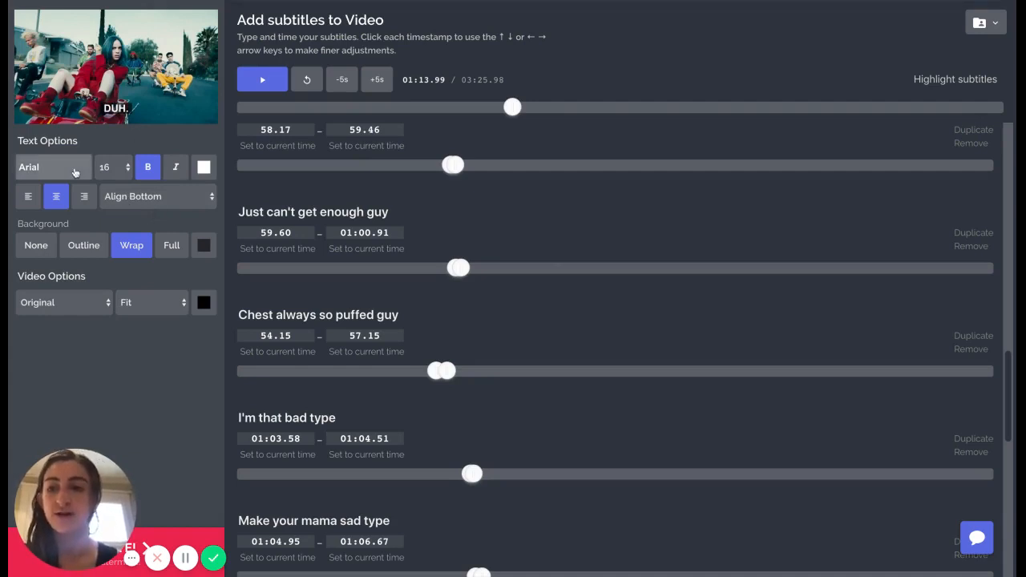
Step: Style the subtitles in Oswald and change alignment from bottom to middle
left_click(52, 166)
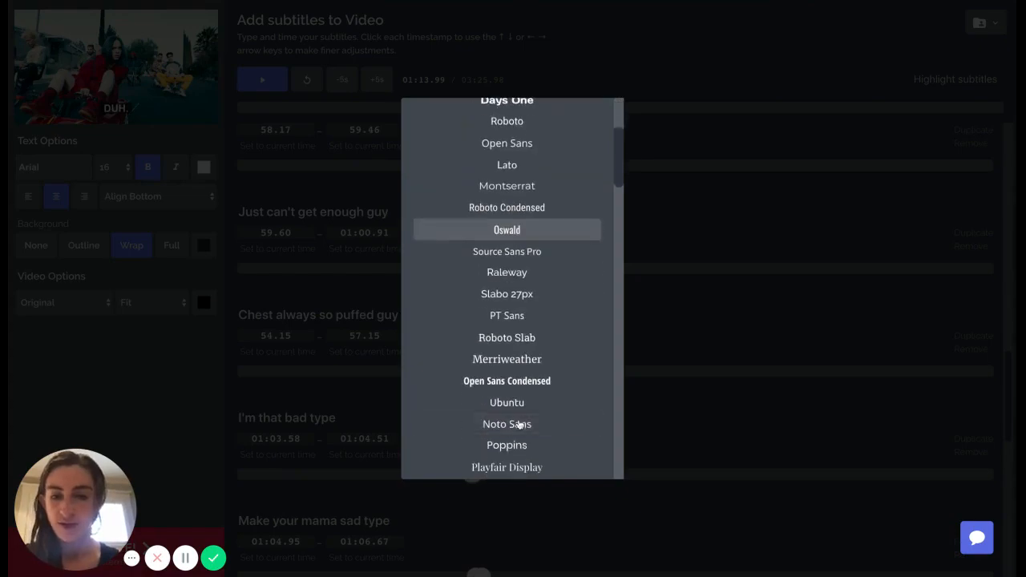
left_click(506, 229)
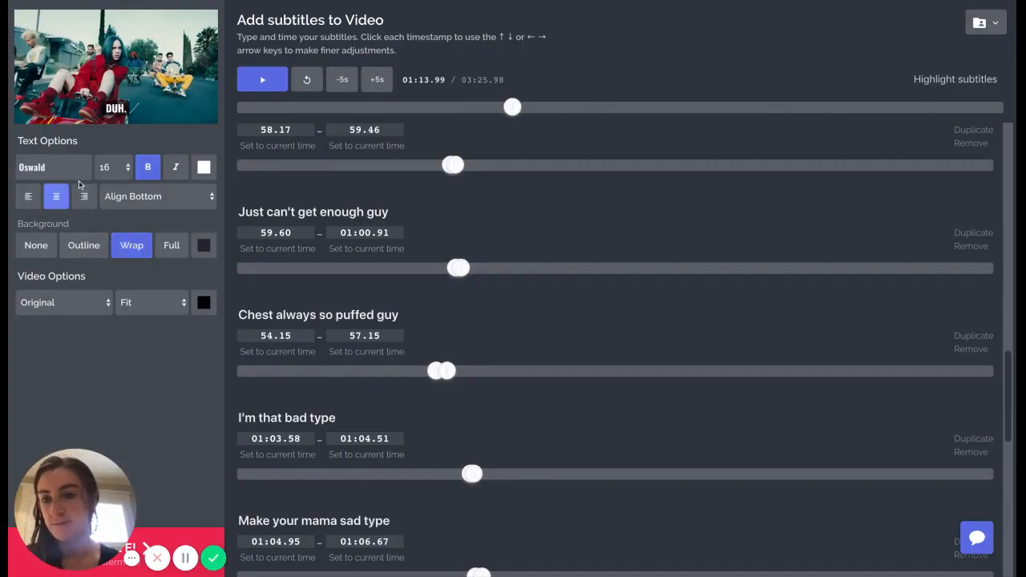
left_click(157, 196)
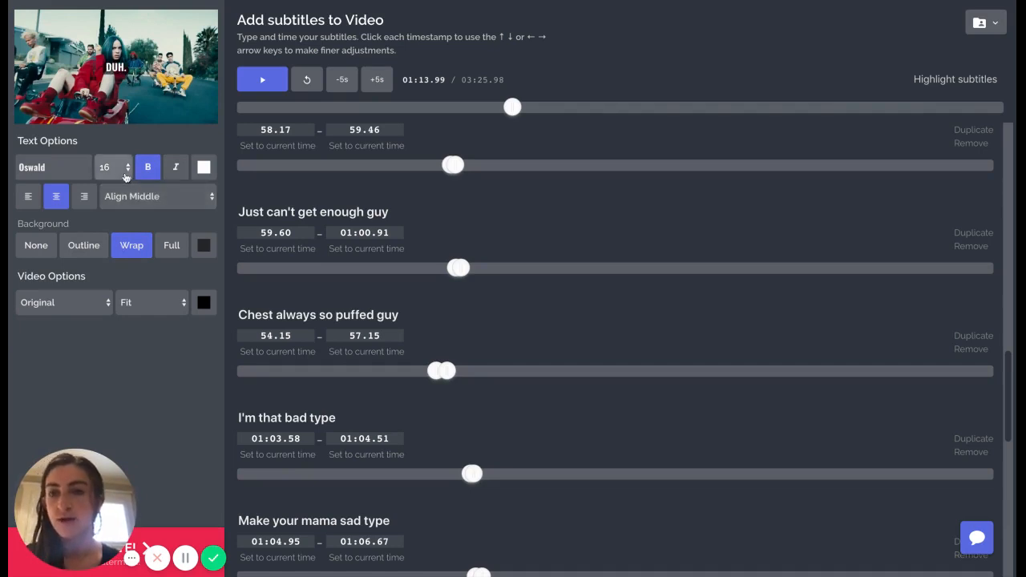